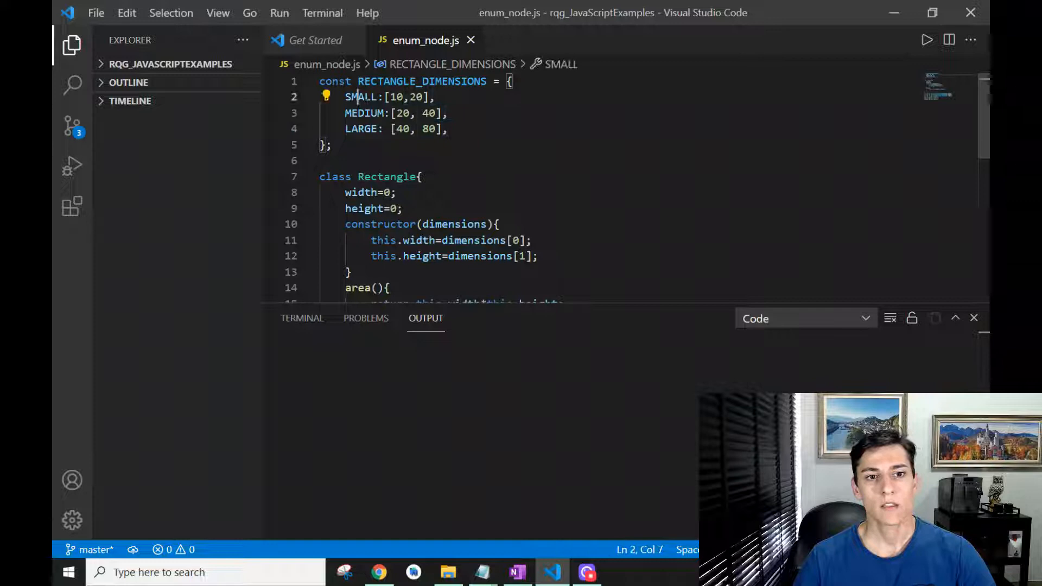
Step: Highlight the RECTANGLE_DIMENSIONS constant, its SMALL entry and the Rectangle dimensions parameter while reading
{"action": "double_click", "coordinate": [361, 97]}
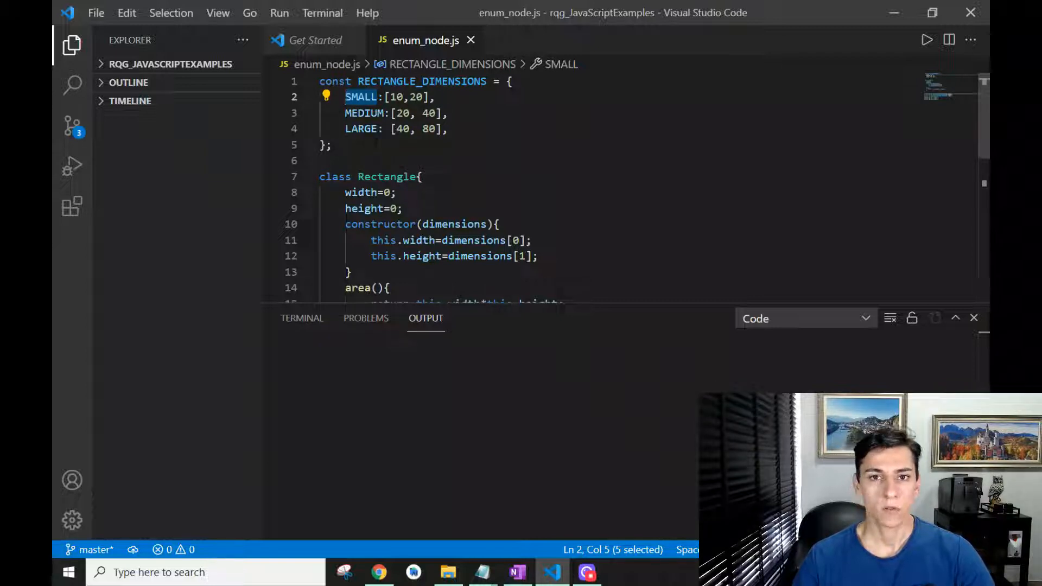
{"action": "left_click", "coordinate": [411, 177]}
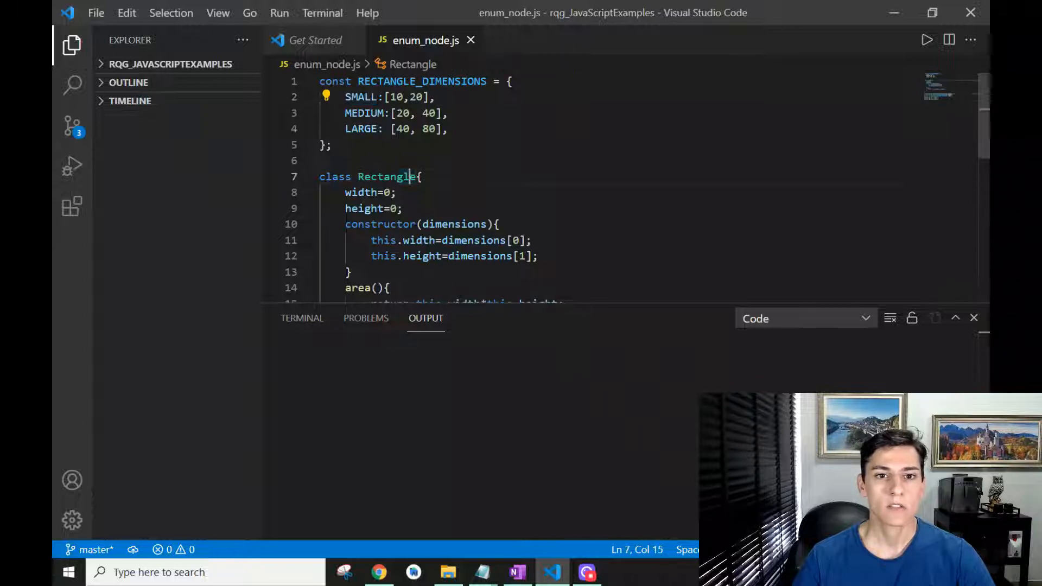
{"action": "double_click", "coordinate": [421, 81]}
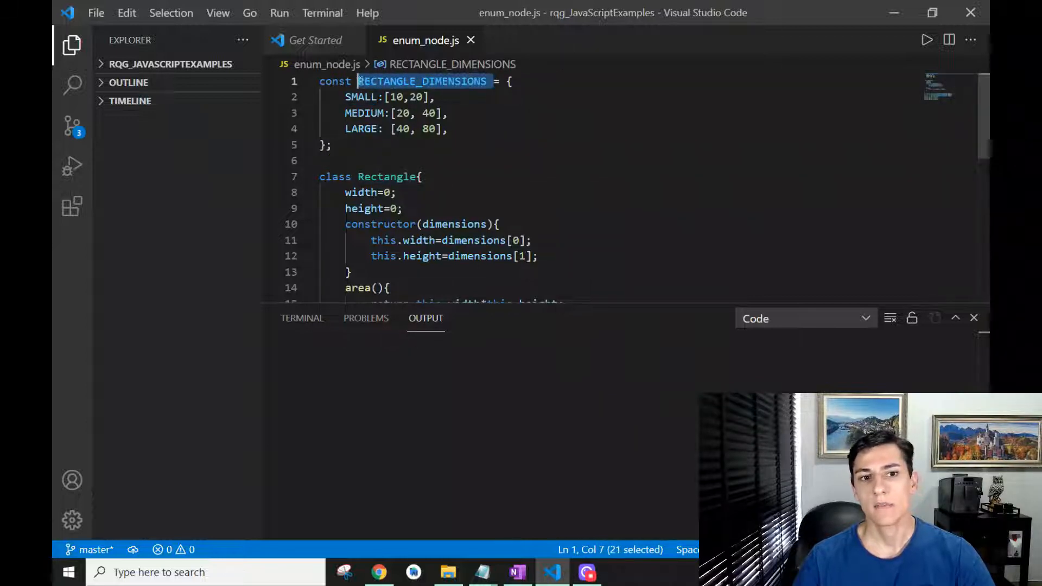
{"action": "mouse_move", "coordinate": [363, 96]}
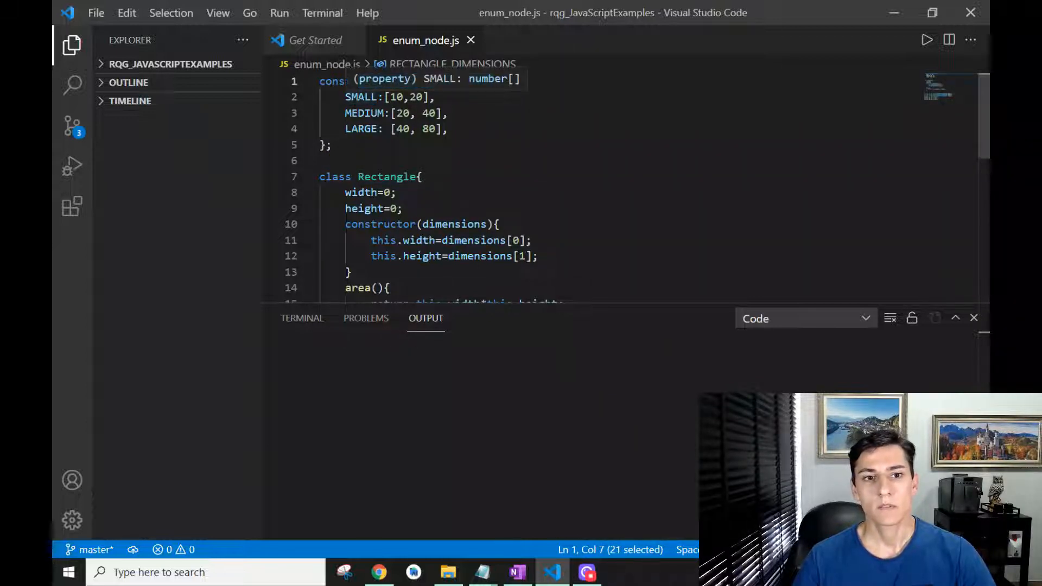
{"action": "double_click", "coordinate": [361, 97]}
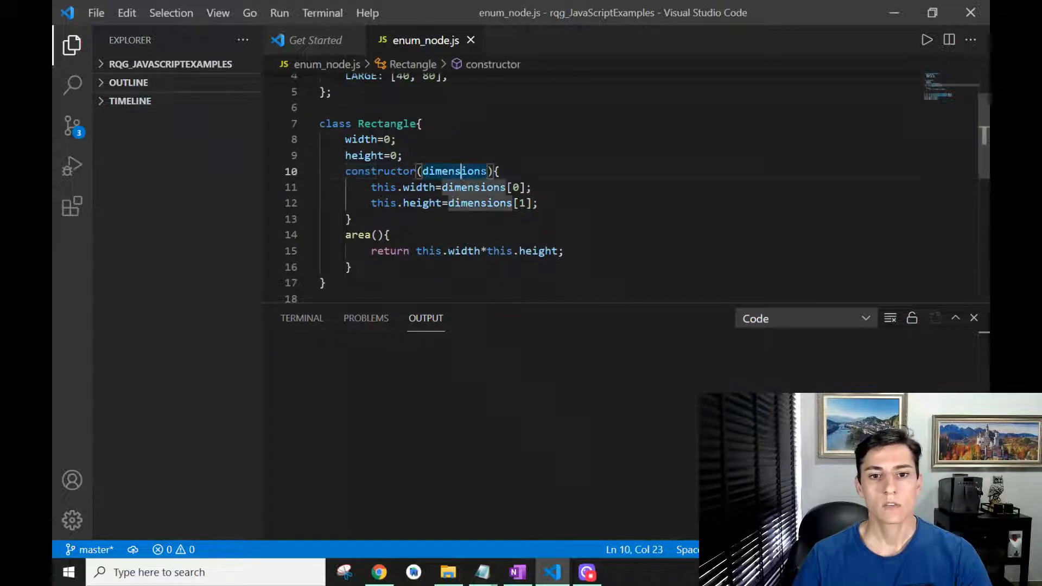
{"action": "double_click", "coordinate": [454, 171]}
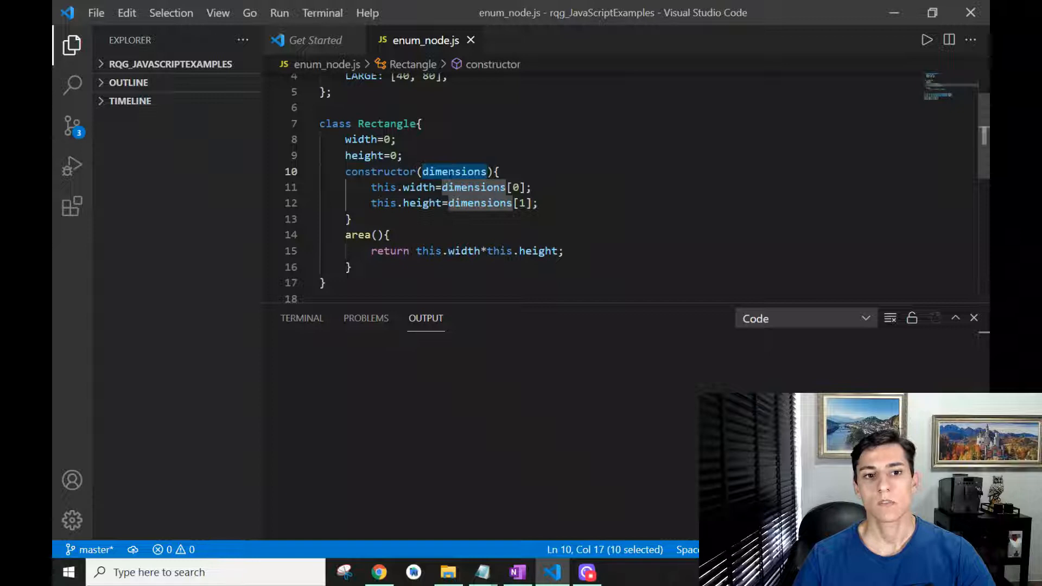
{"action": "mouse_move", "coordinate": [365, 139]}
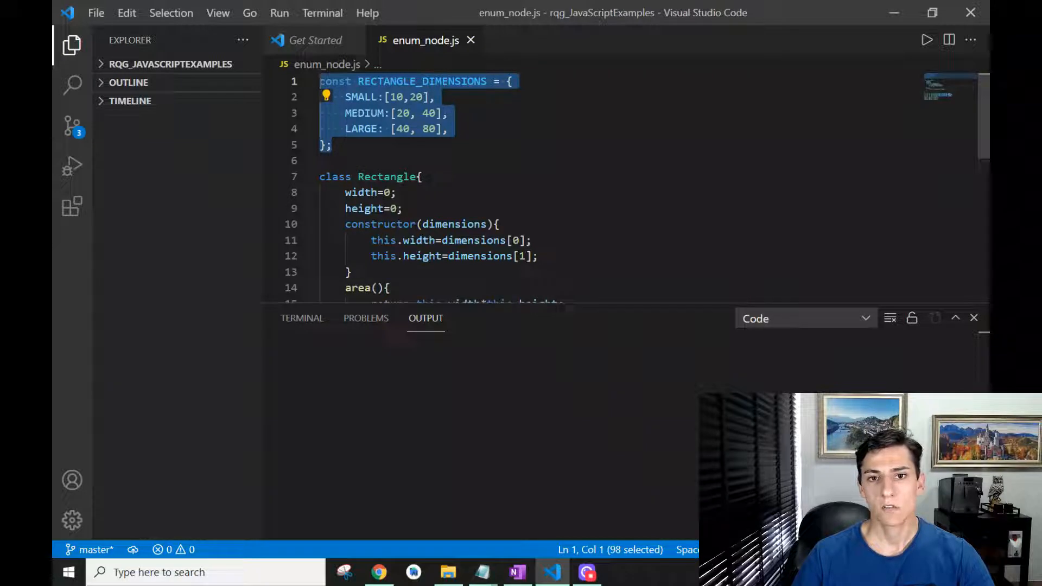
Step: Move down to the r1-r3 and console.log lines and select the three rectangle-creation lines
{"action": "scroll", "scroll_direction": "down", "scroll_amount": 3}
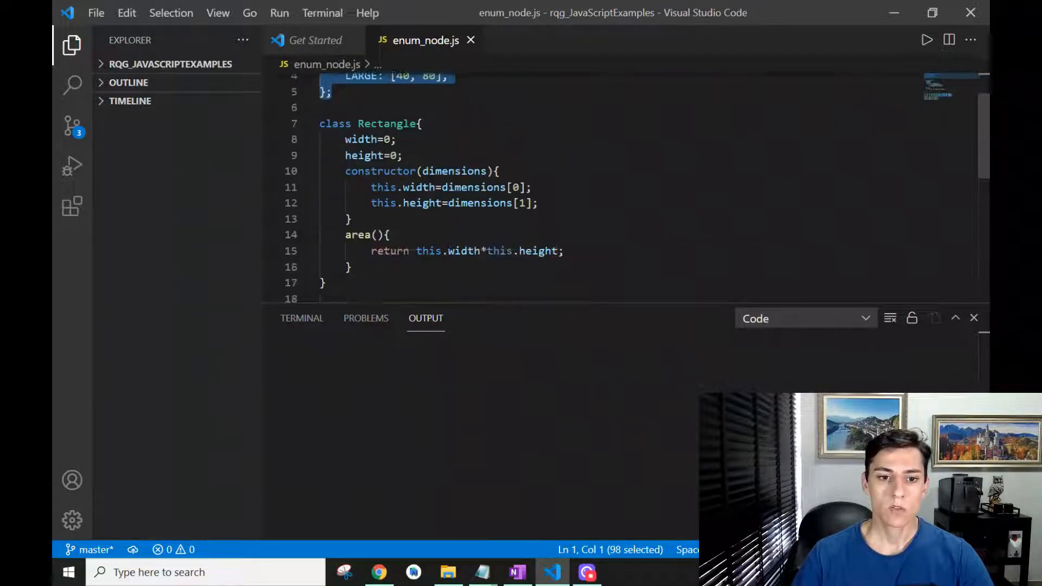
{"action": "scroll", "scroll_direction": "down", "scroll_amount": 3}
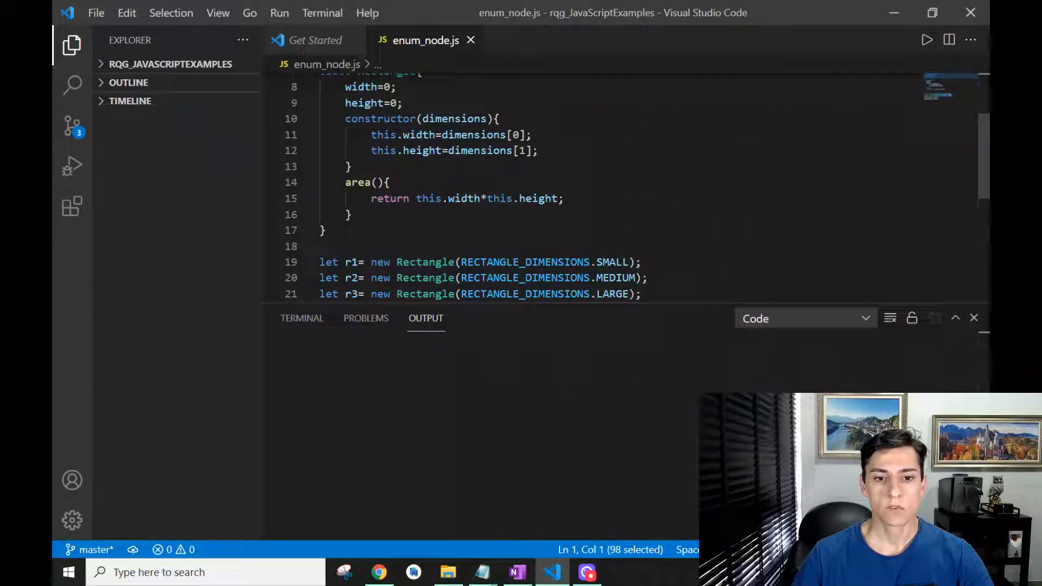
{"action": "left_click_drag", "start_coordinate": [398, 262], "coordinate": [640, 261]}
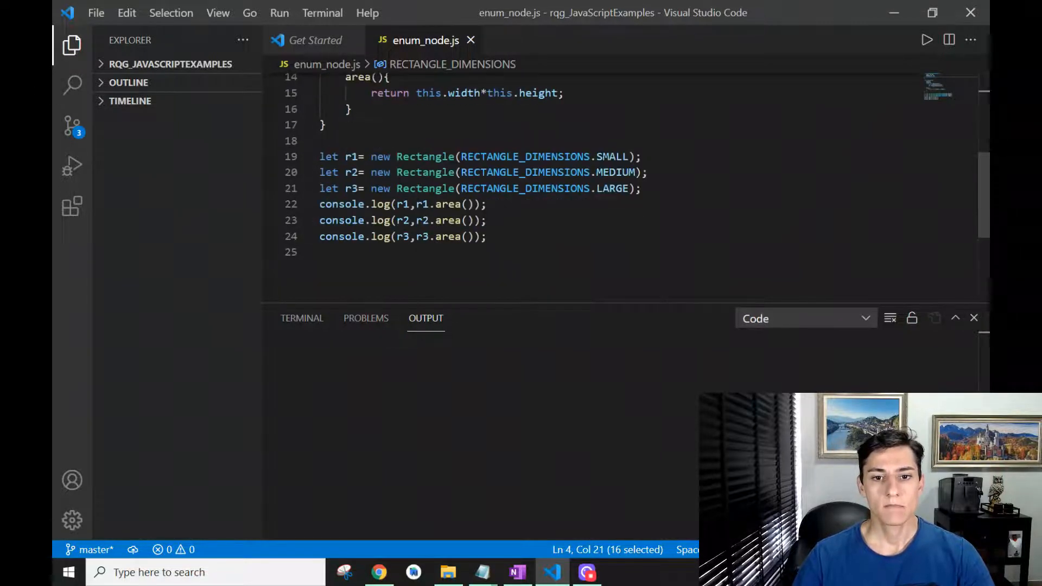
{"action": "left_click_drag", "start_coordinate": [345, 156], "coordinate": [641, 188]}
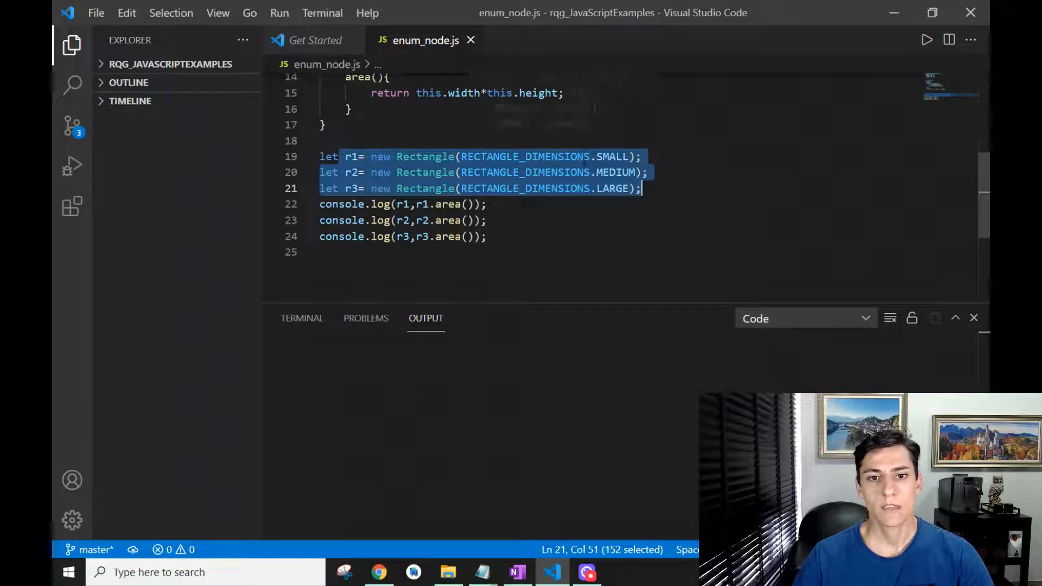
{"action": "mouse_move", "coordinate": [525, 157]}
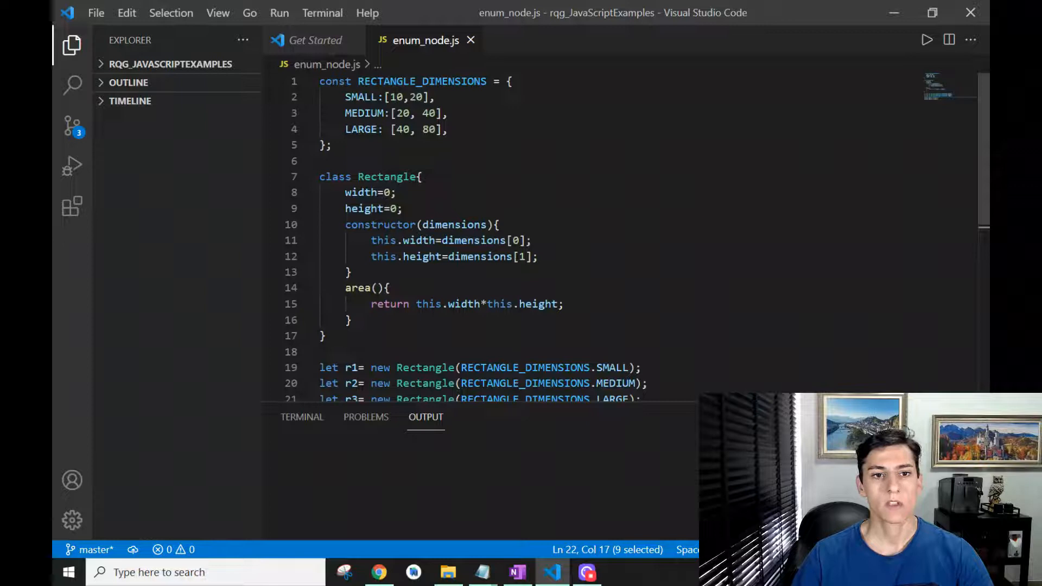
Step: Run enum_node.js with Run Code, printing three Rectangle objects with areas 200, 800 and 3200
{"action": "left_click_drag", "start_coordinate": [319, 81], "coordinate": [330, 144]}
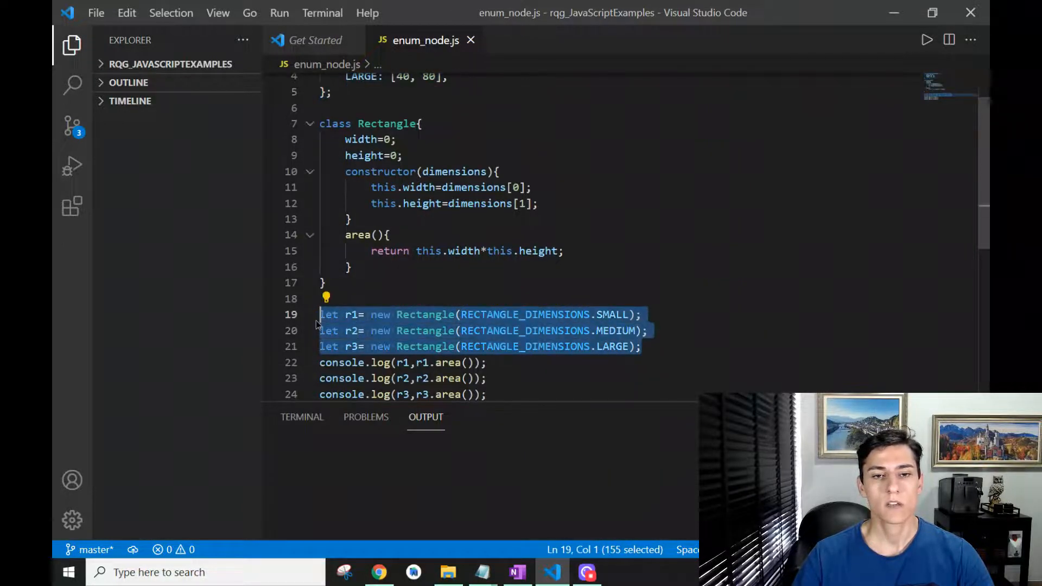
{"action": "right_click", "coordinate": [465, 325]}
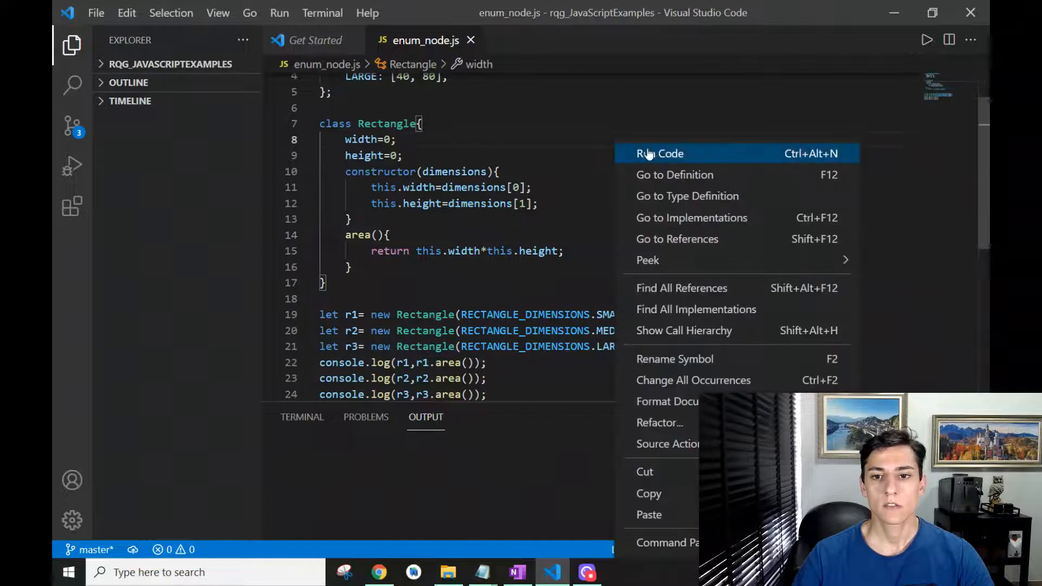
{"action": "left_click", "coordinate": [659, 153]}
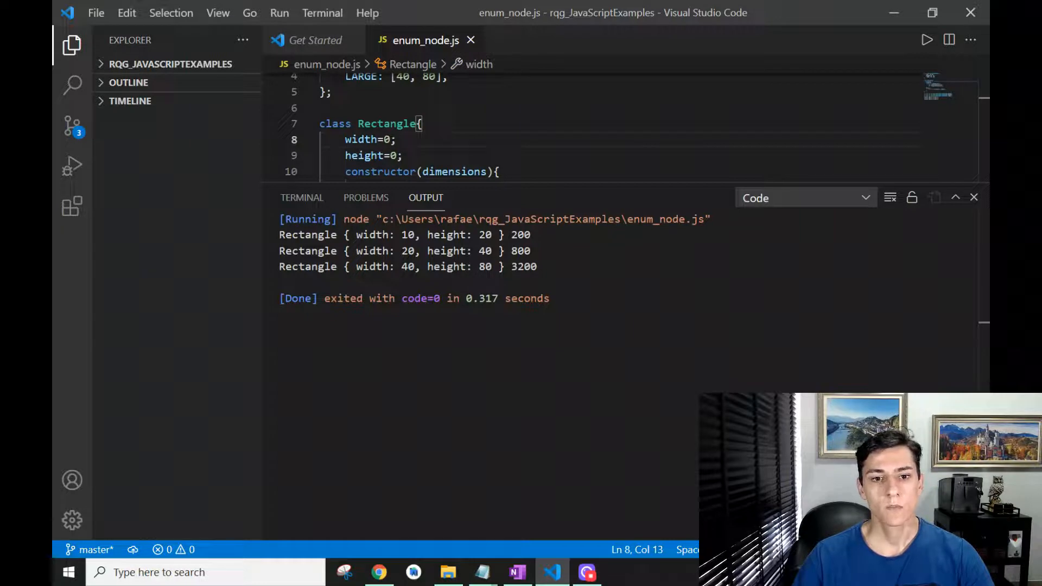
Step: Resize the Output panel and select the whole RECTANGLE_DIMENSIONS constant definition above the results
{"action": "left_click_drag", "start_coordinate": [356, 235], "coordinate": [495, 234]}
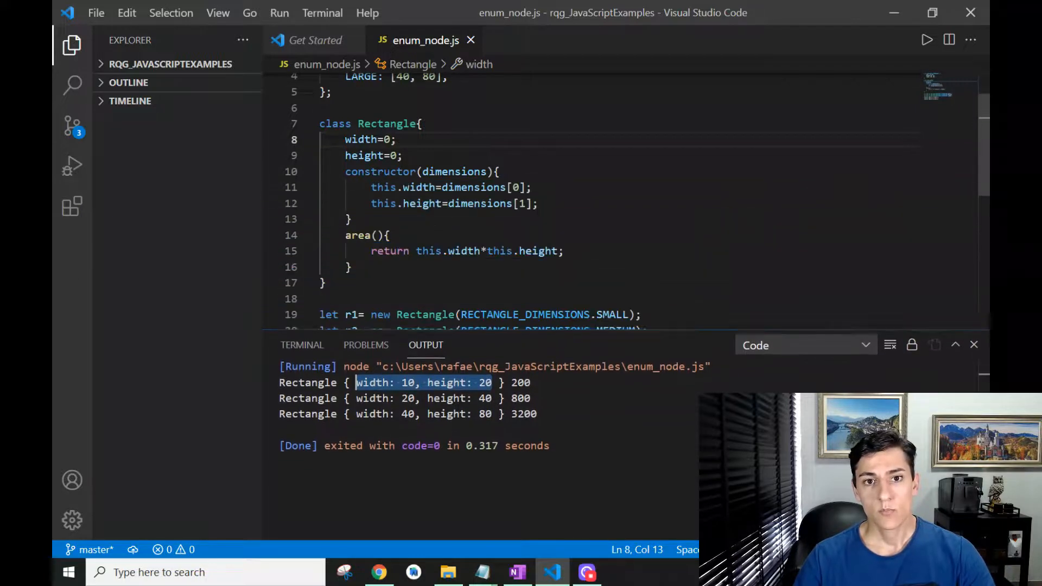
{"action": "scroll", "scroll_direction": "up", "scroll_amount": 3}
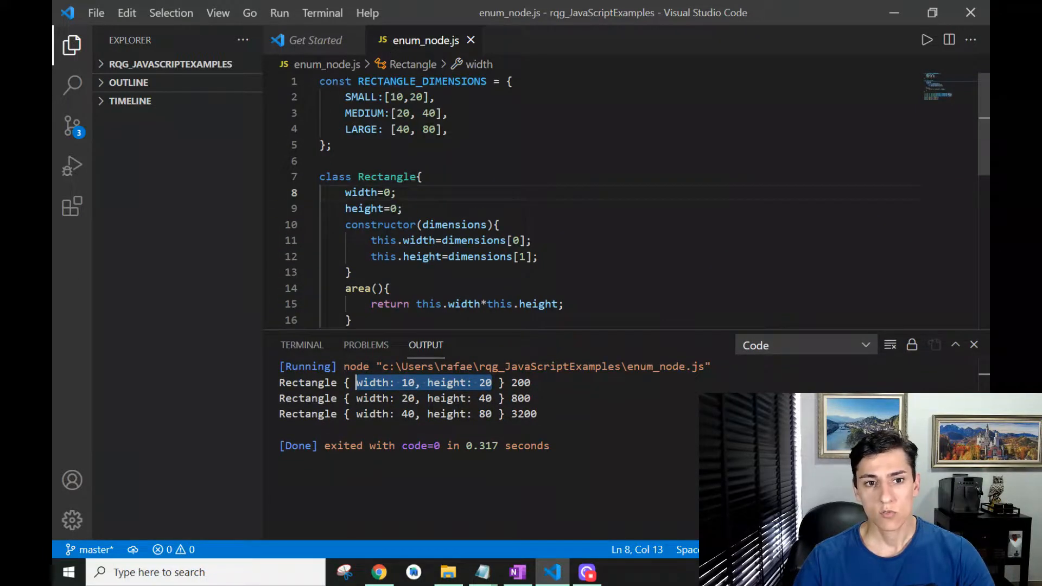
{"action": "left_click_drag", "start_coordinate": [319, 82], "coordinate": [332, 145]}
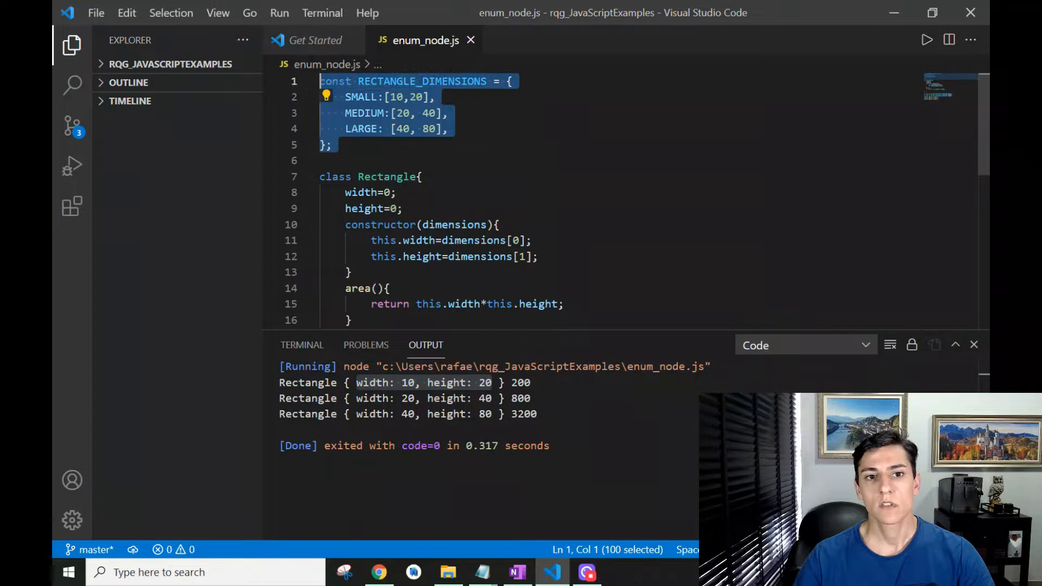